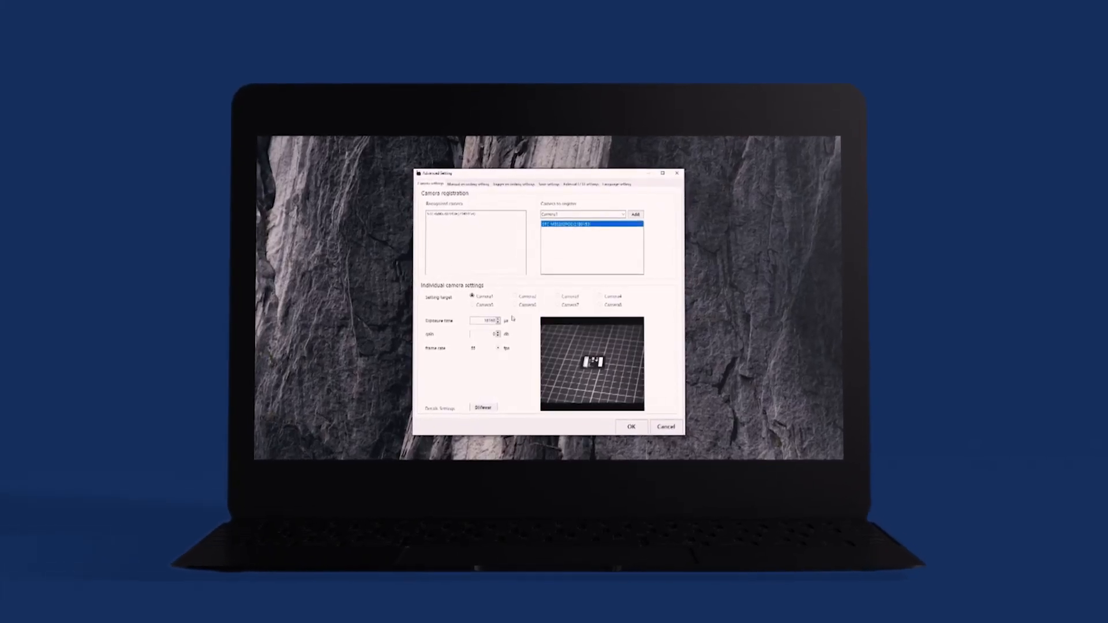
Confirm the camera settings with OK to return to the live view of Camera 1 beside the camera list
click(630, 426)
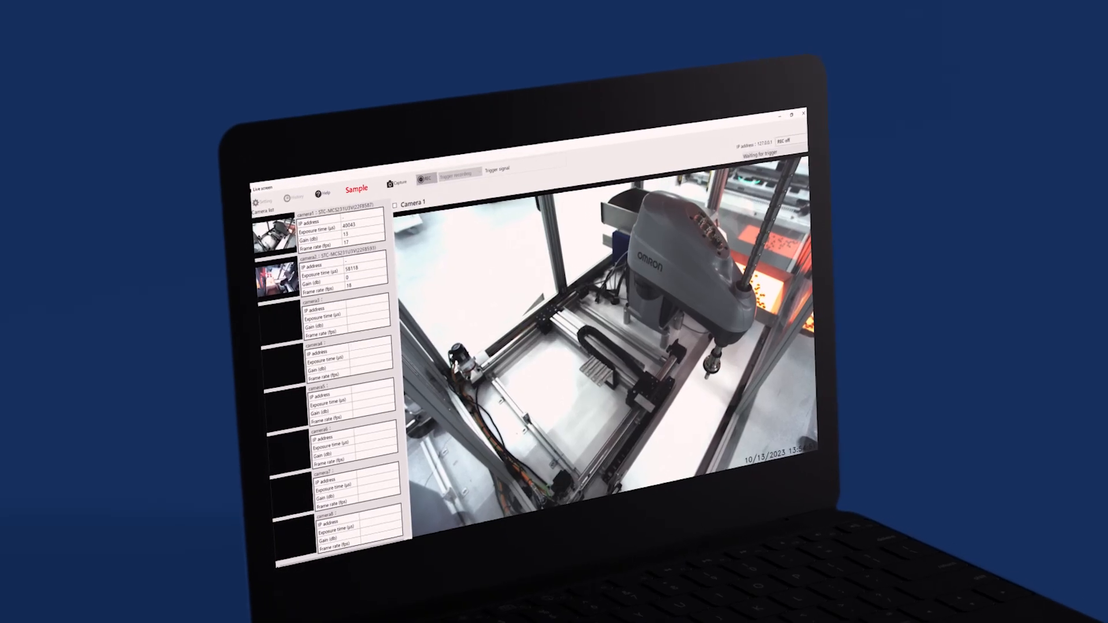